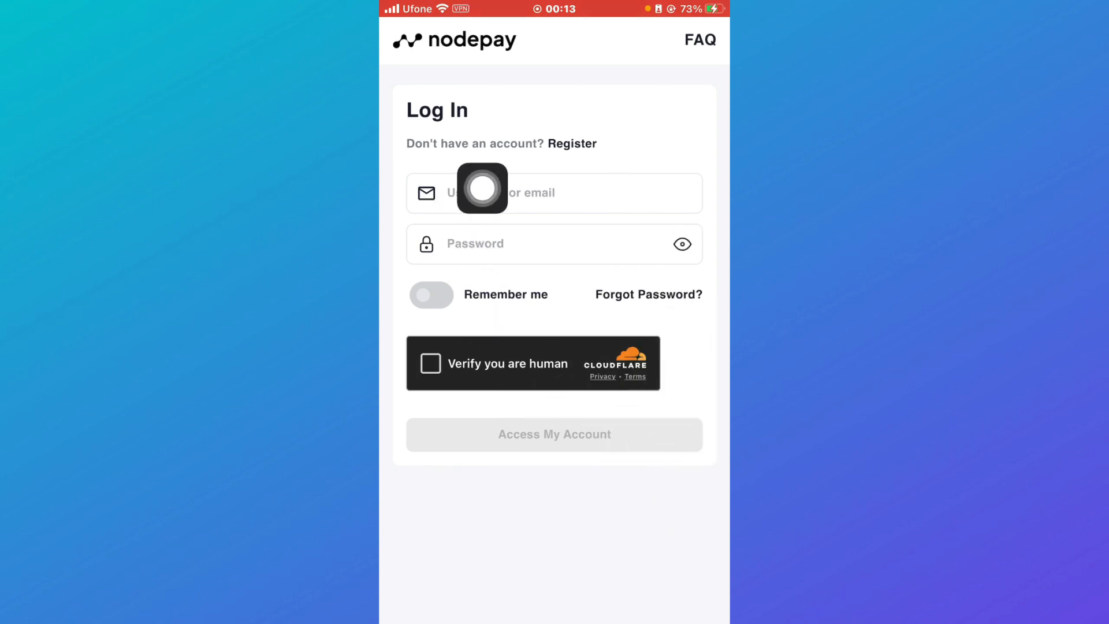
pyautogui.moveTo(603, 241)
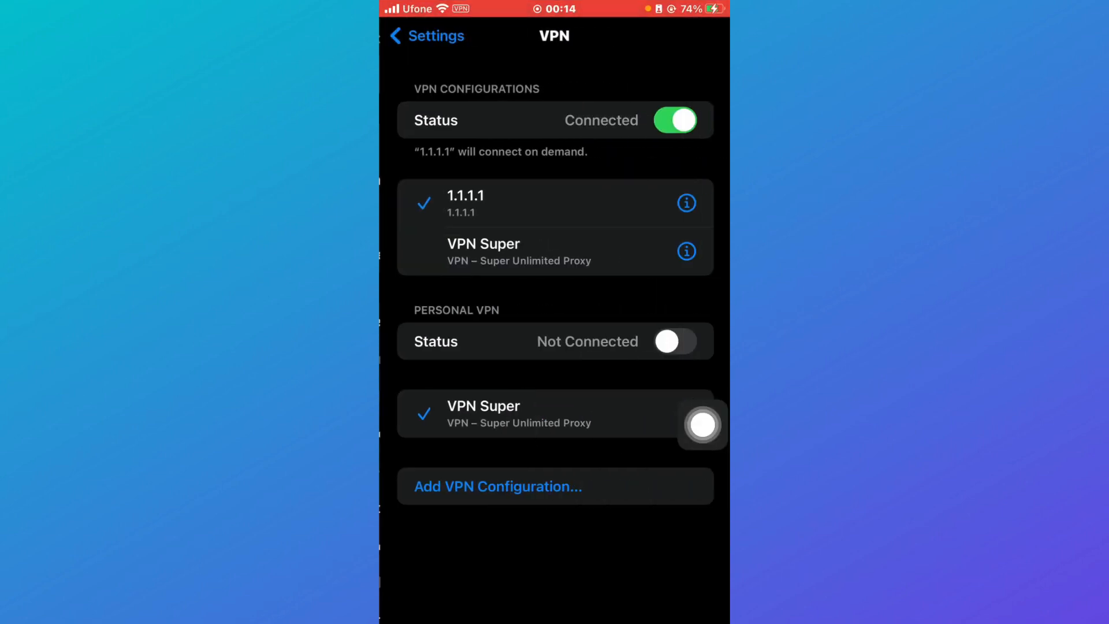
# Step: Return to the Nodepay login with the VPN connected, pass the Cloudflare human check and start entering the email
pyautogui.click(673, 120)
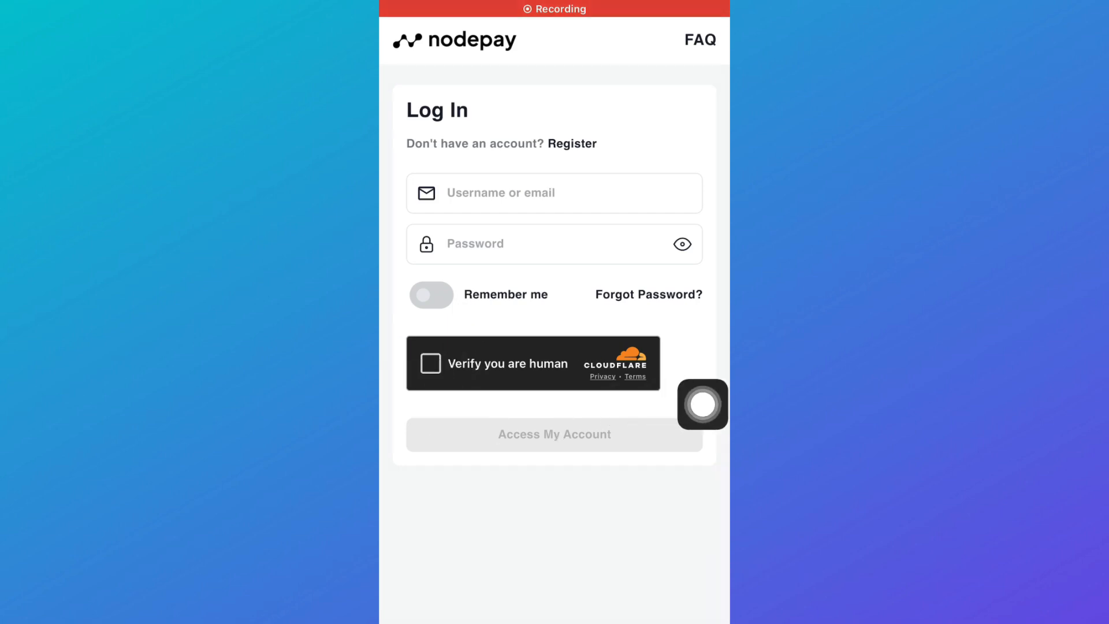
pyautogui.click(430, 363)
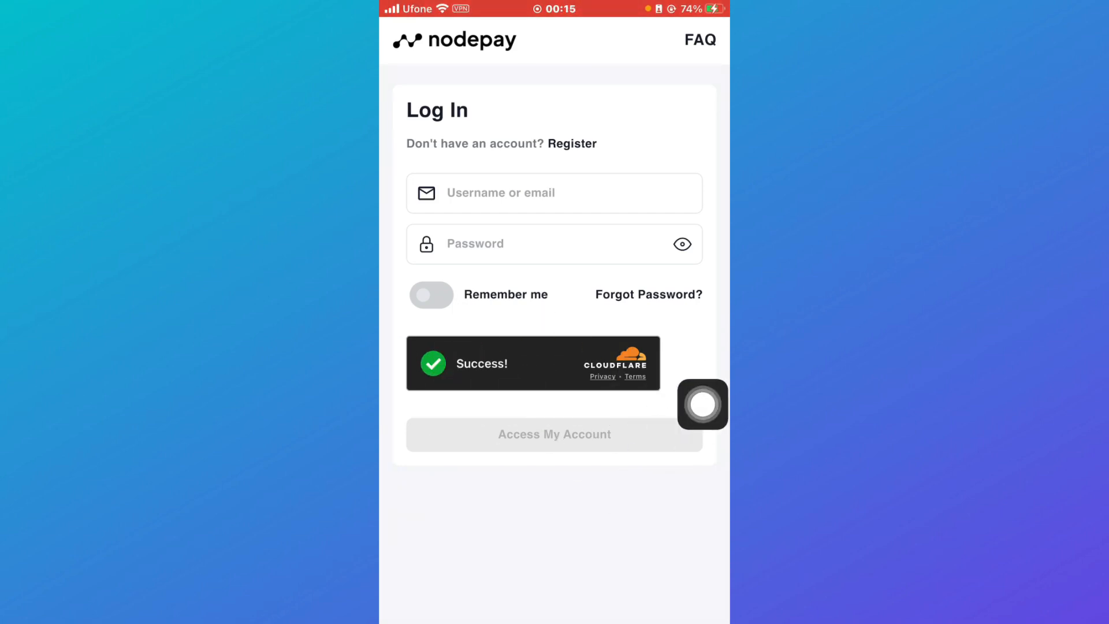
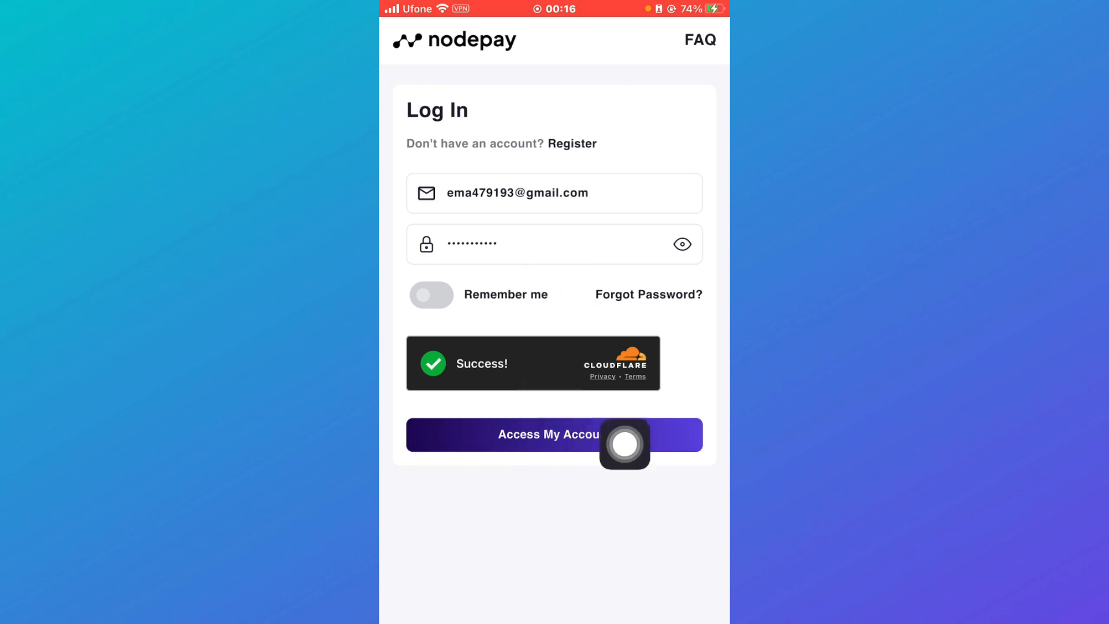
# Step: Log in via Access My Account and scroll the dashboard showing a completed data block session
pyautogui.click(554, 434)
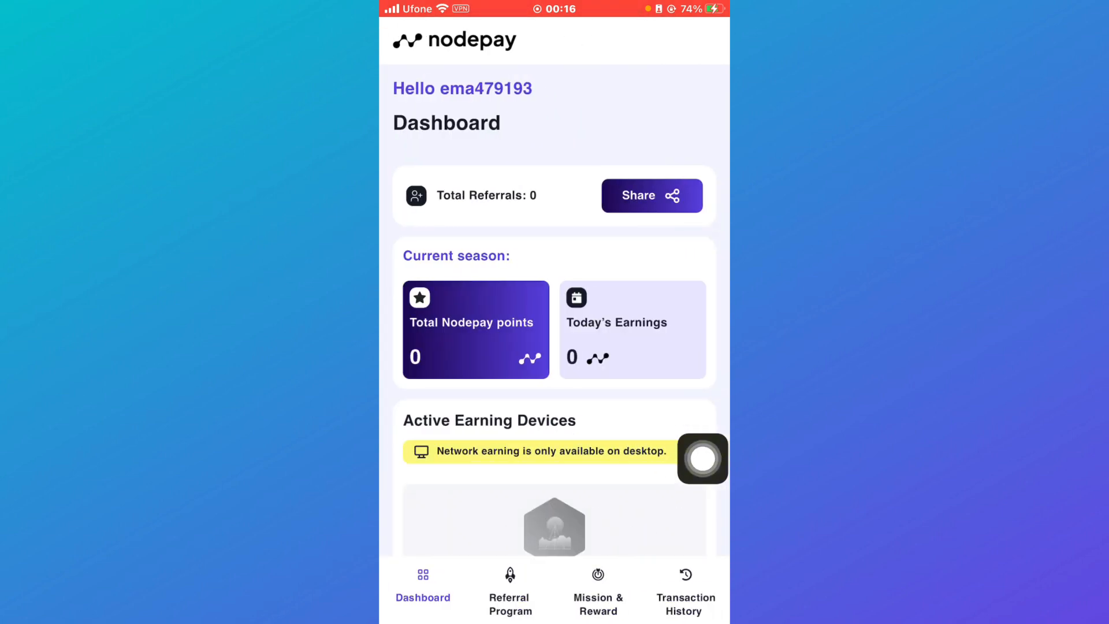
pyautogui.scroll(-3)
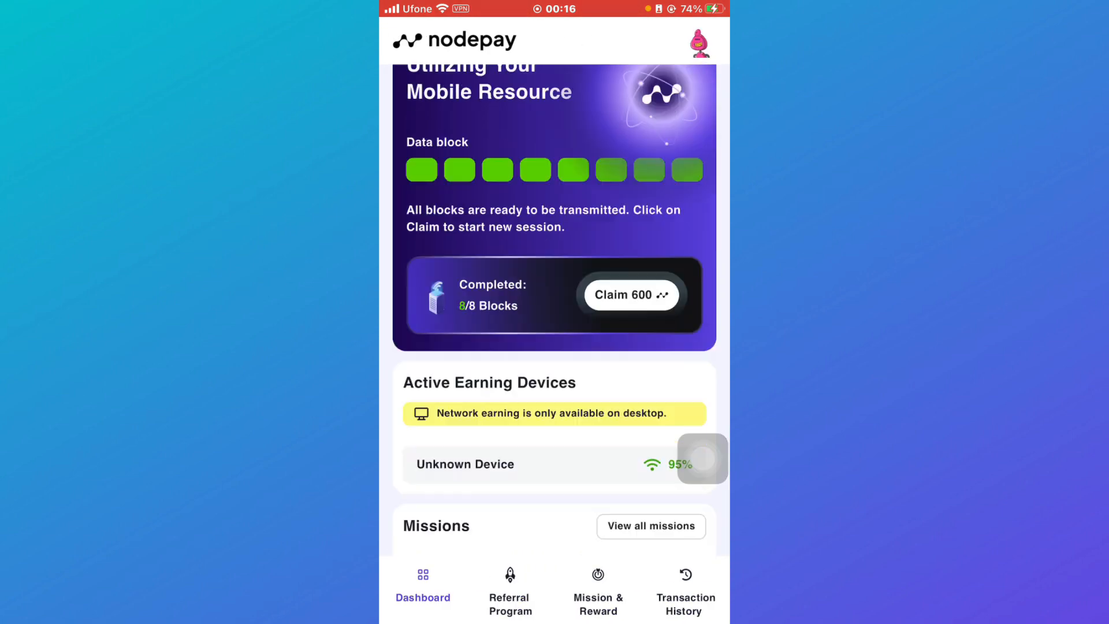